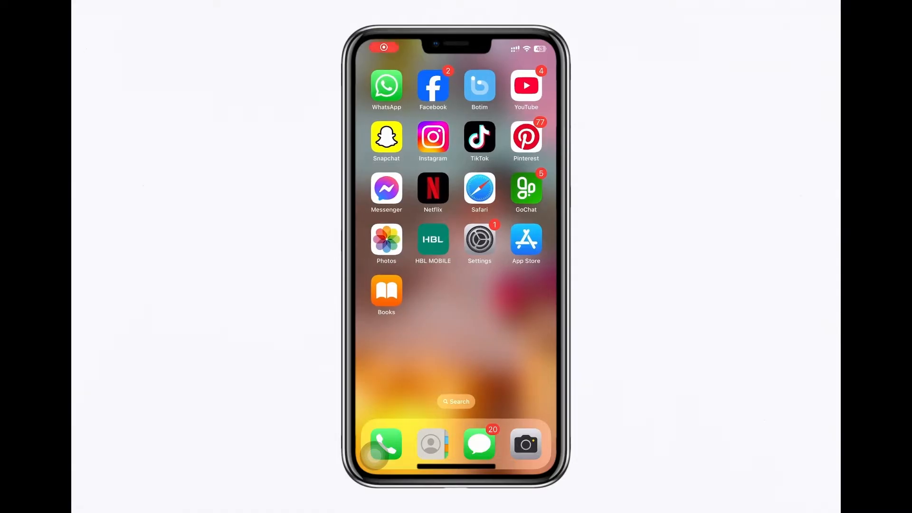
Launch Facebook, go to the Menu tab and reach Settings & Privacy
left_click(434, 87)
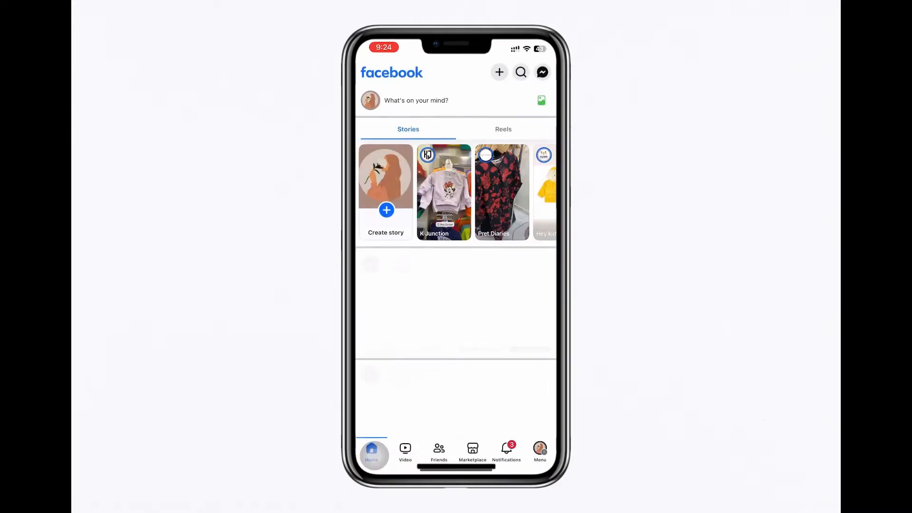
left_click(540, 451)
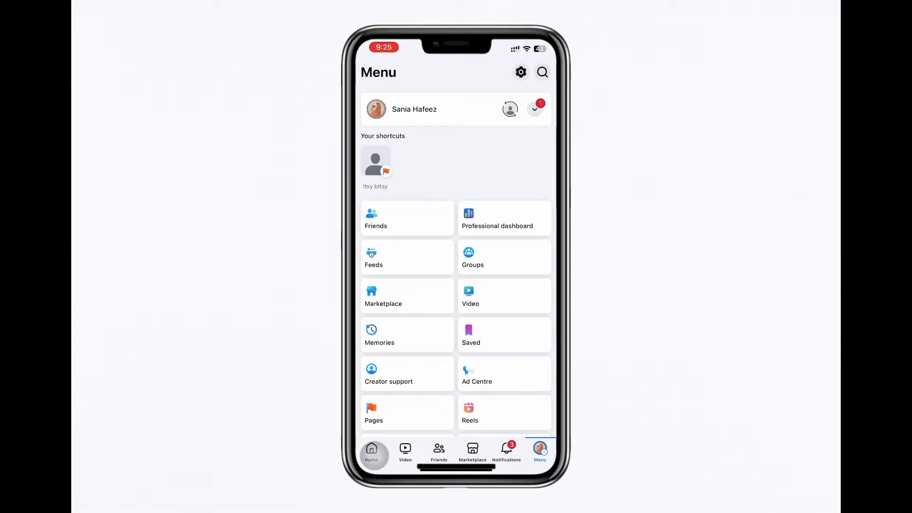
scroll("down", 3)
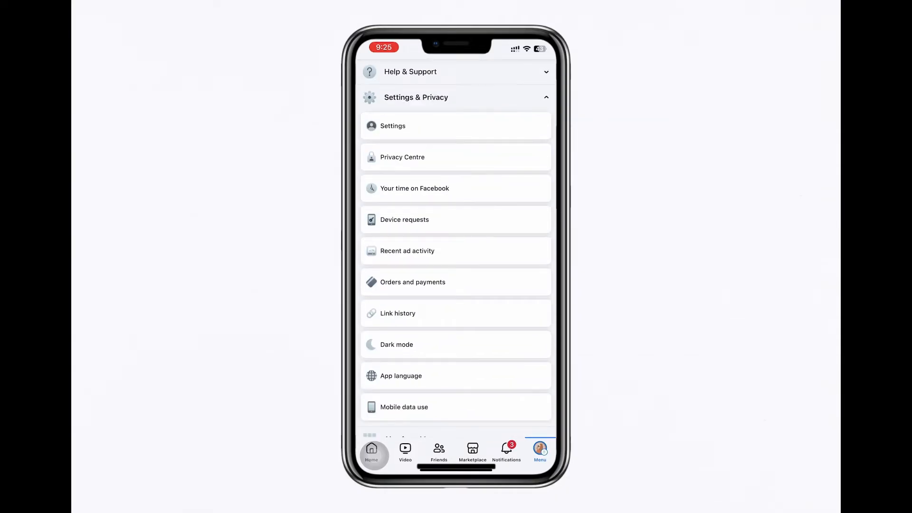
Search the Help Centre for 'Facebook dating requirements' and show the results
left_click(411, 72)
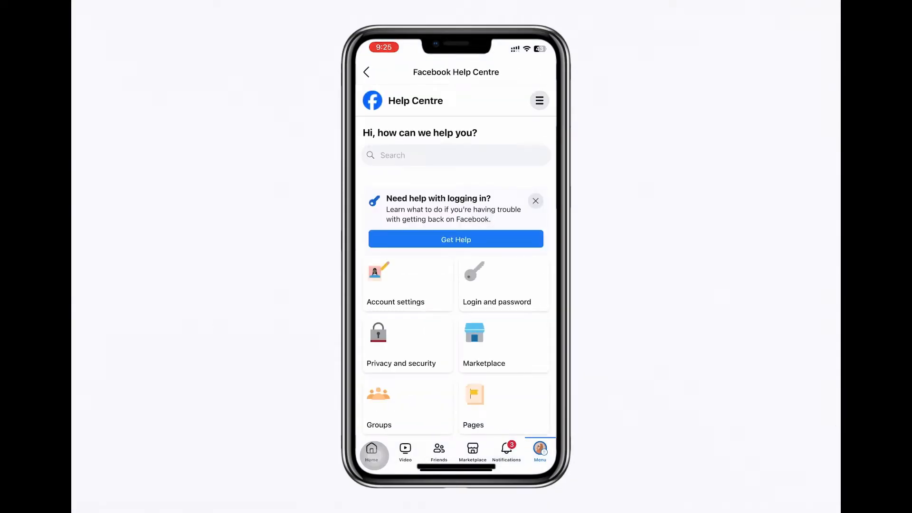
type("Facebook dating requirements")
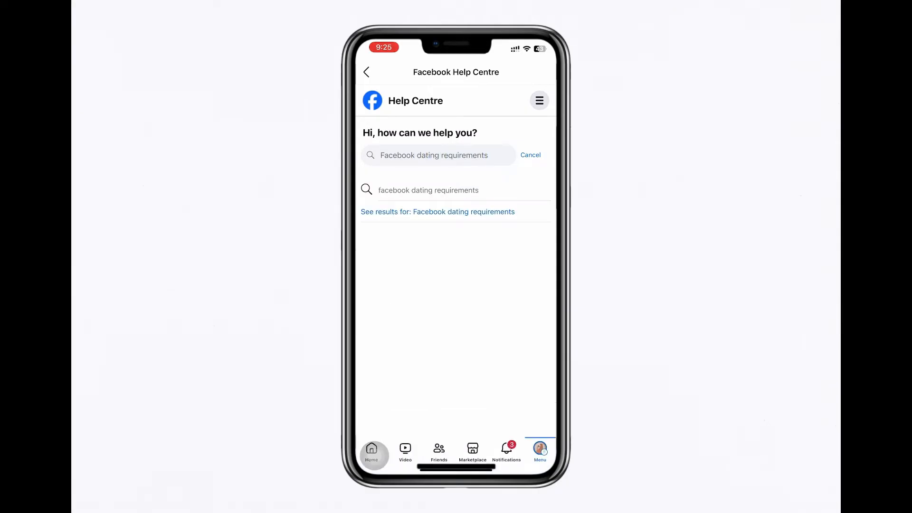
left_click(438, 211)
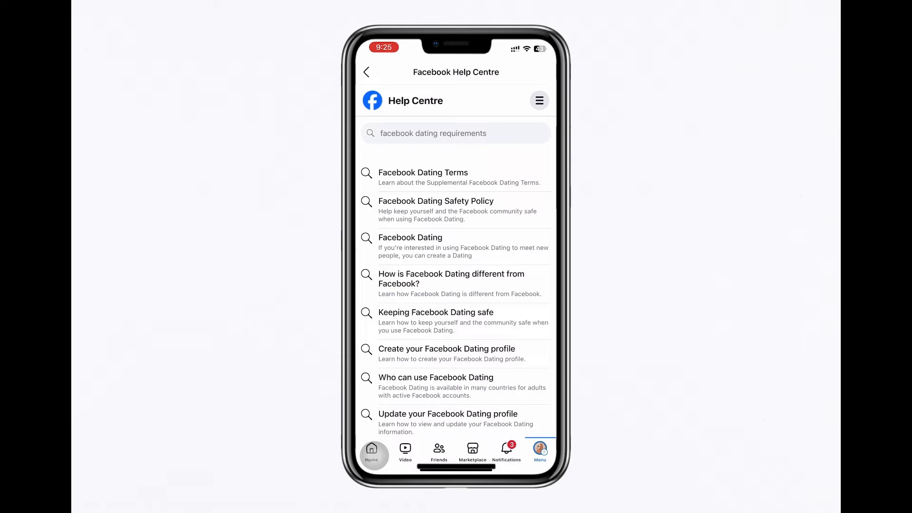
Read 'Who can use Facebook Dating' through its full list of available countries
left_click(436, 377)
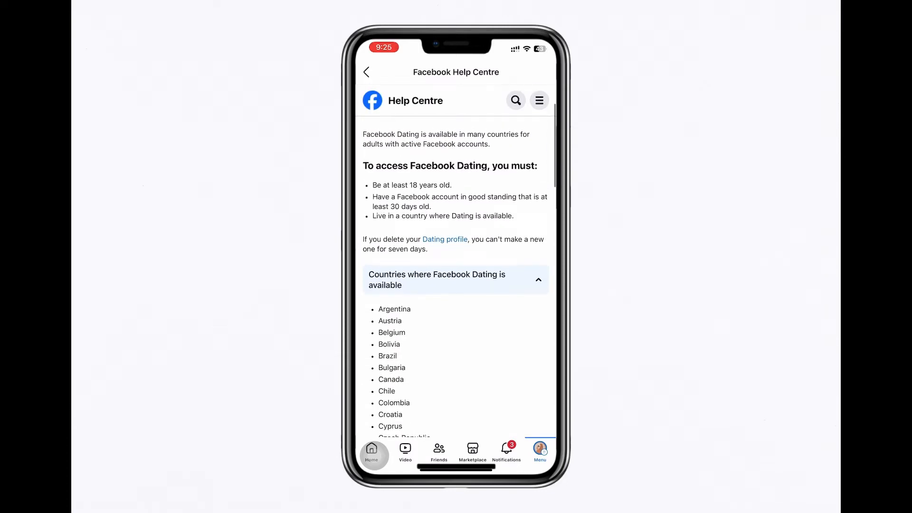
scroll("down", 3)
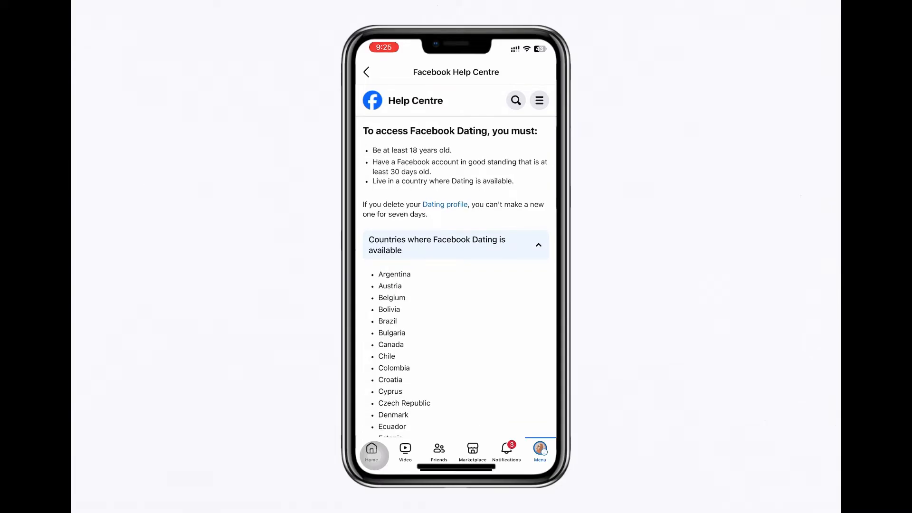
scroll("down", 3)
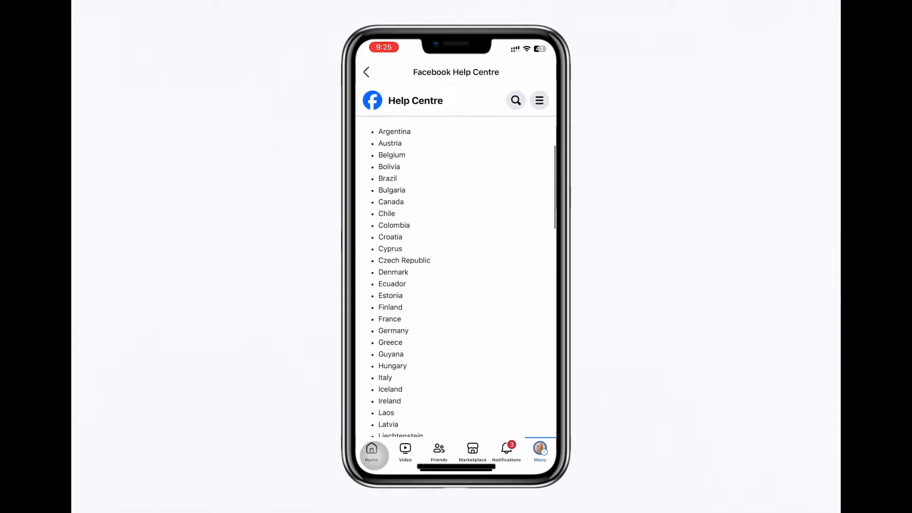
scroll("down", 3)
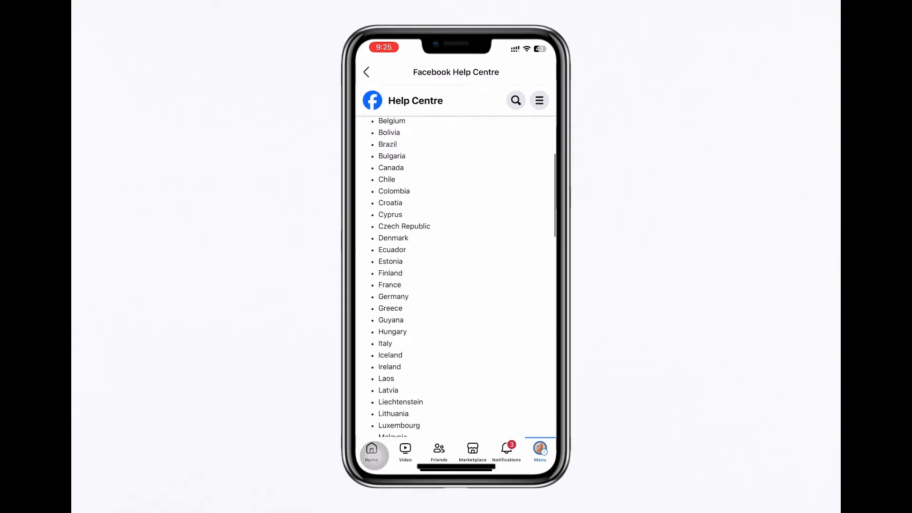
scroll("down", 3)
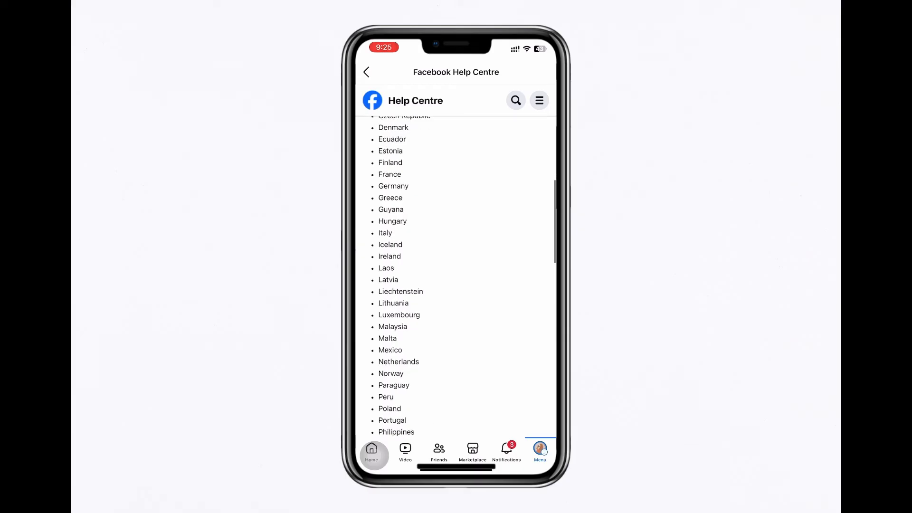
scroll("down", 3)
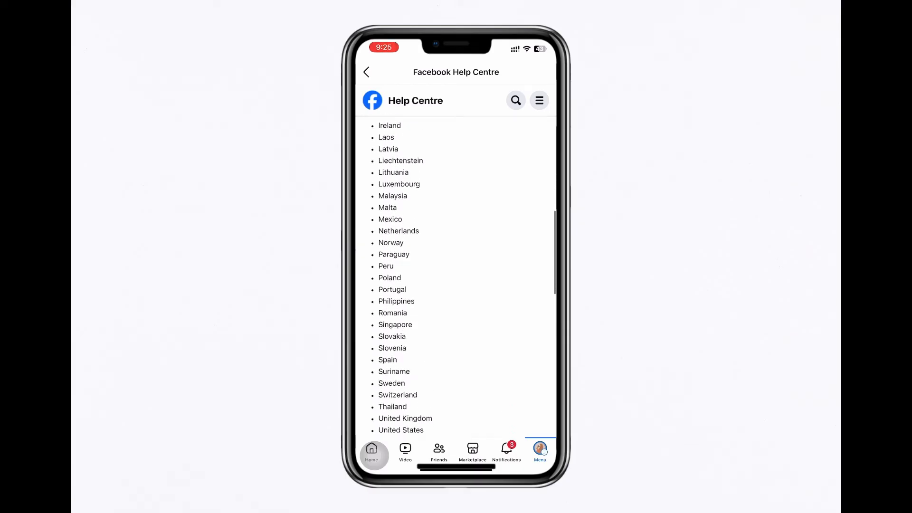
scroll("down", 3)
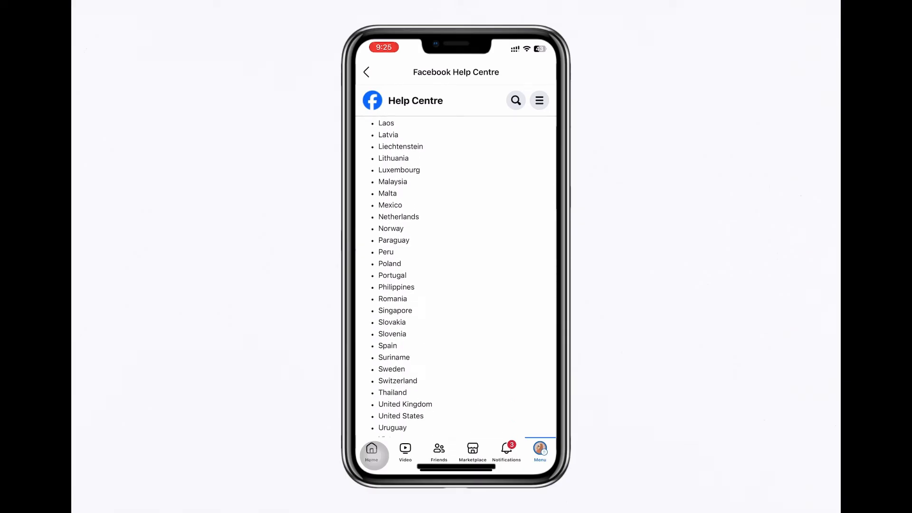
scroll("down", 3)
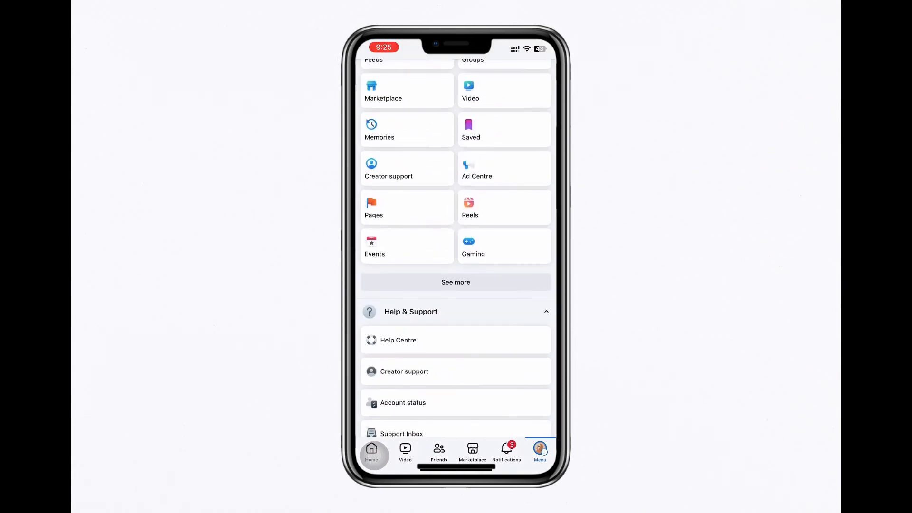
Expand See more in the menu's shortcuts grid and continue to Settings & privacy
left_click(455, 282)
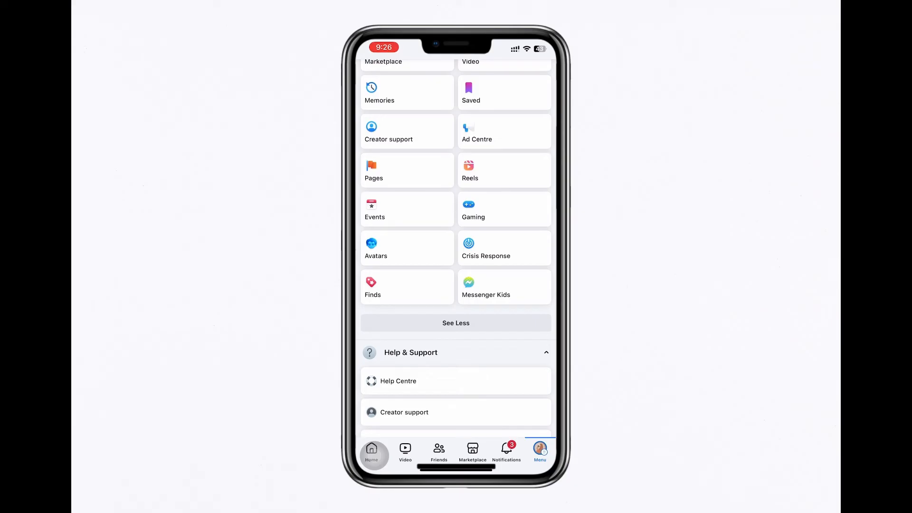
scroll("down", 3)
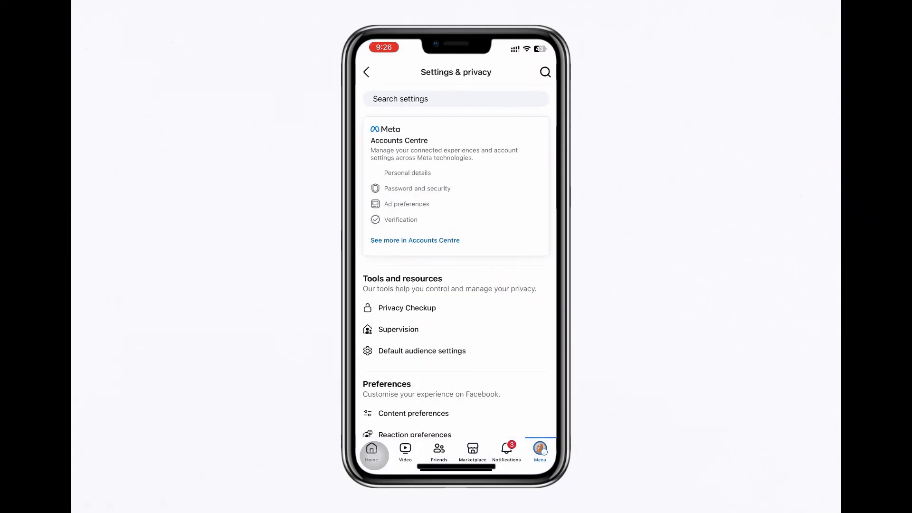
Reach Preferences and enter the Tab bar settings page
scroll("down", 3)
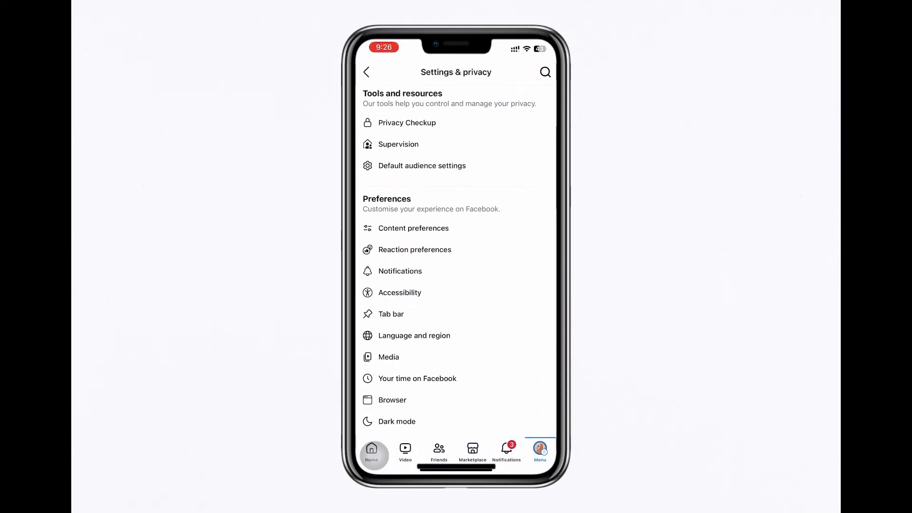
left_click(392, 314)
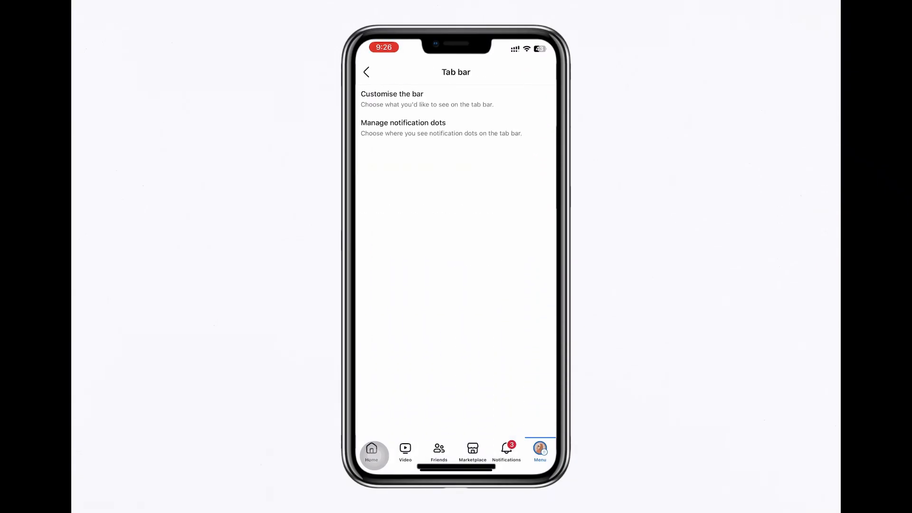